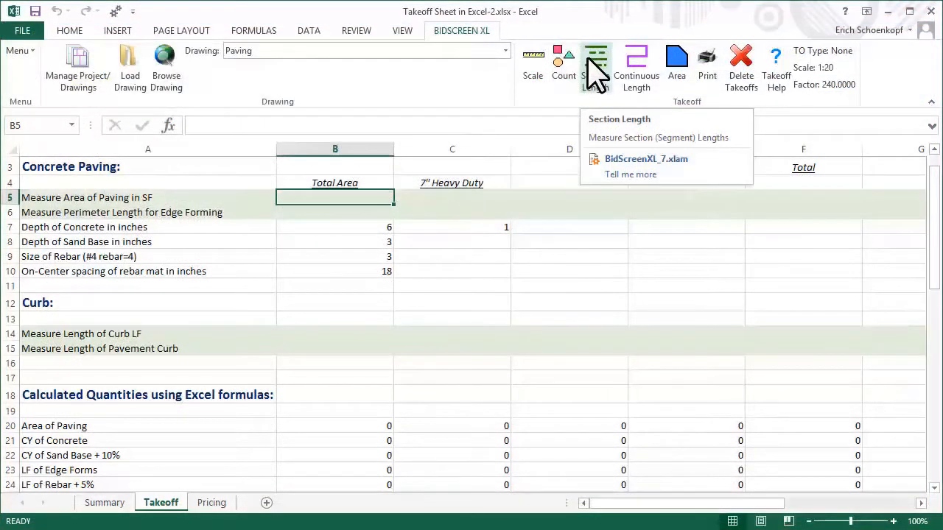
mouse_move(677, 66)
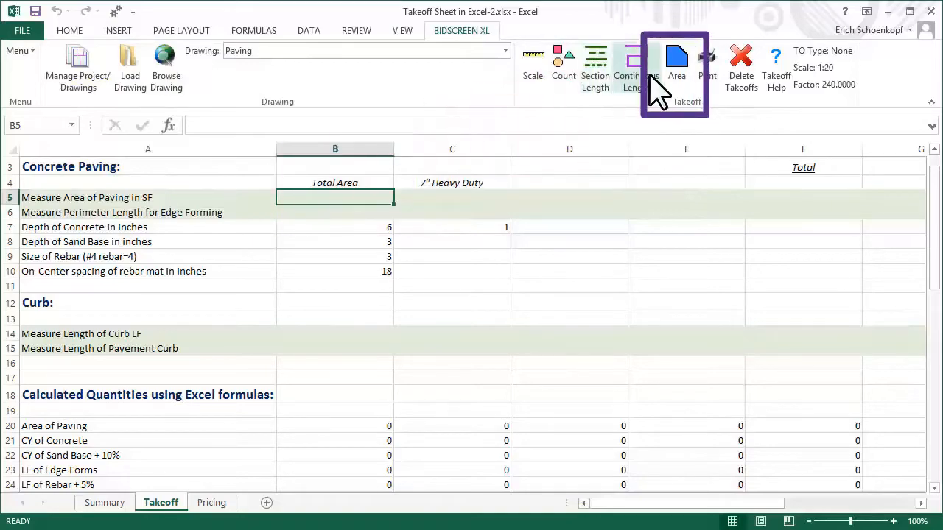
- Select the Paving style on the BidScreen XL Setup Styles tab, then show GC BidDay Template's Summary sheet
click(676, 62)
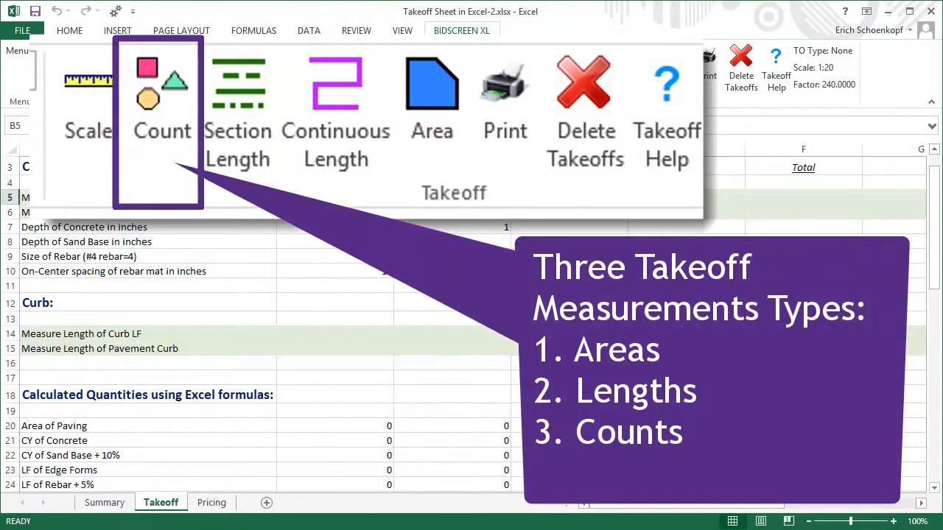
click(432, 96)
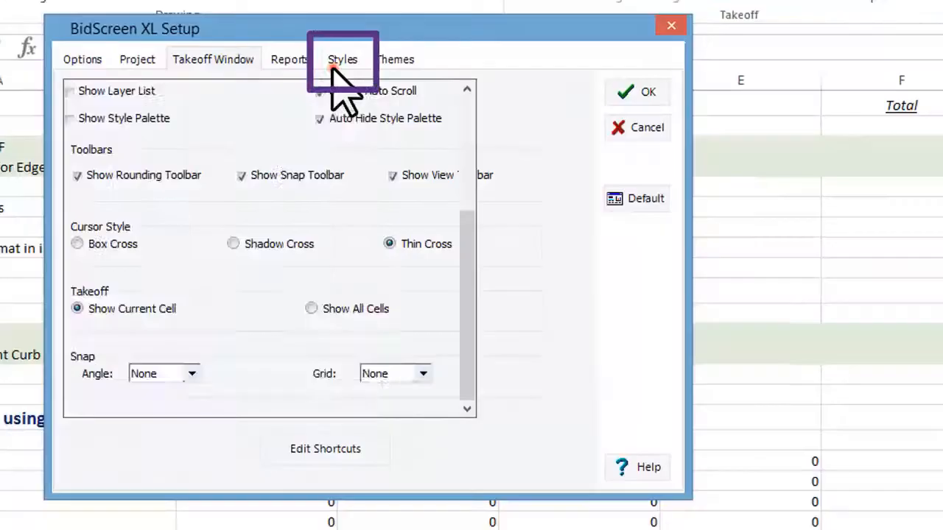
click(343, 59)
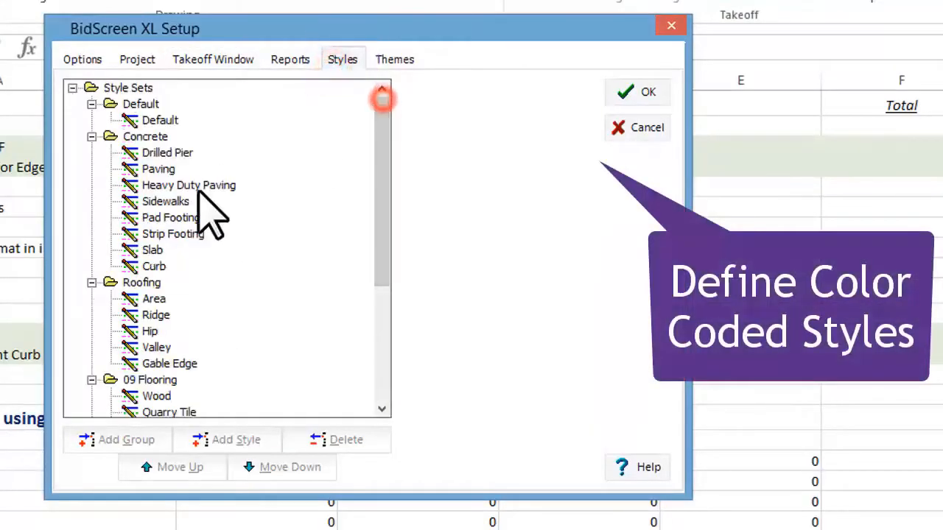
click(159, 169)
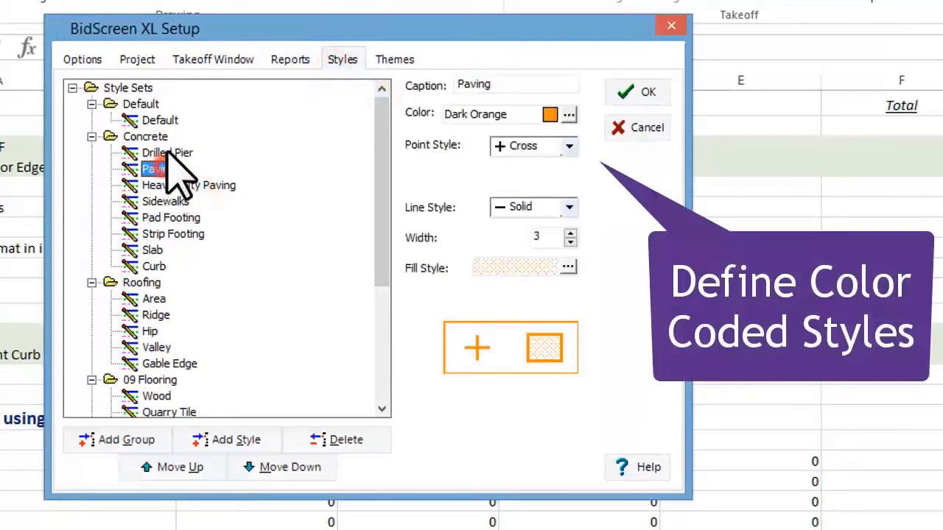
click(167, 153)
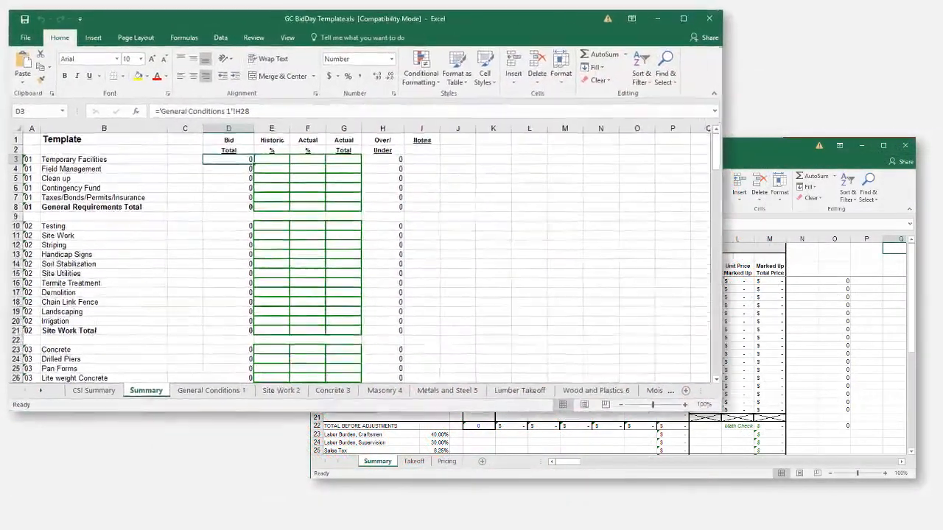
click(683, 19)
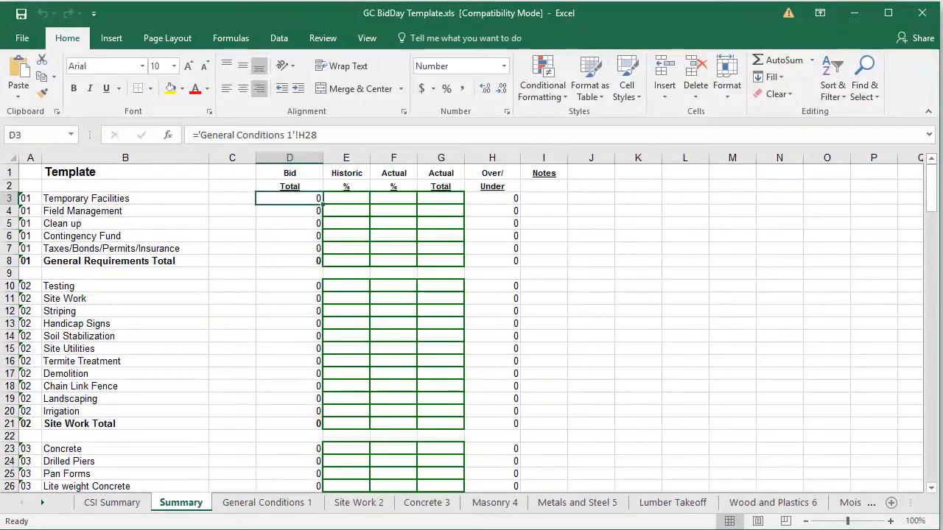